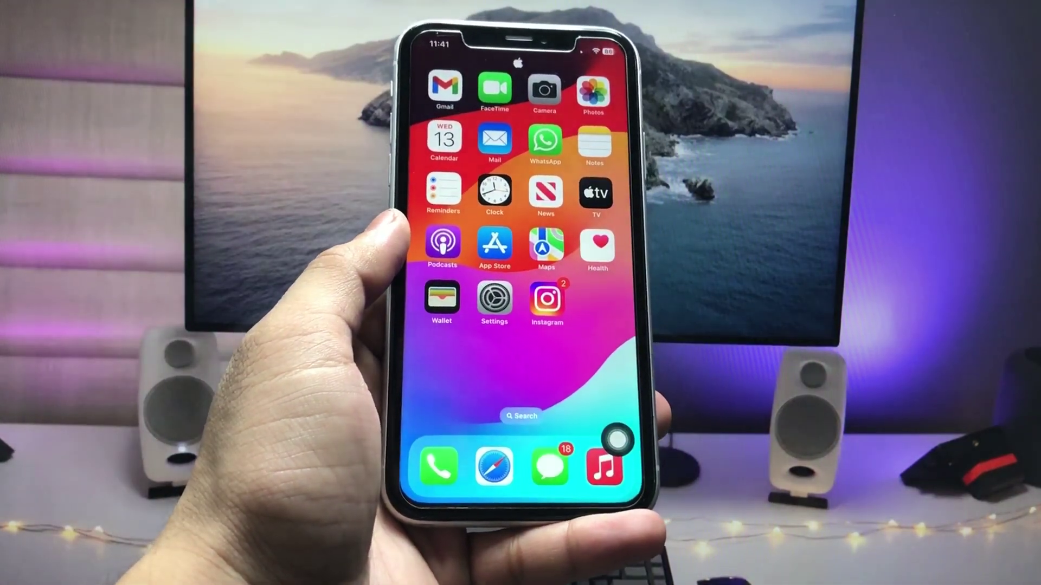
# Go from the home screen into Settings > General to reach the About information
pyautogui.click(494, 297)
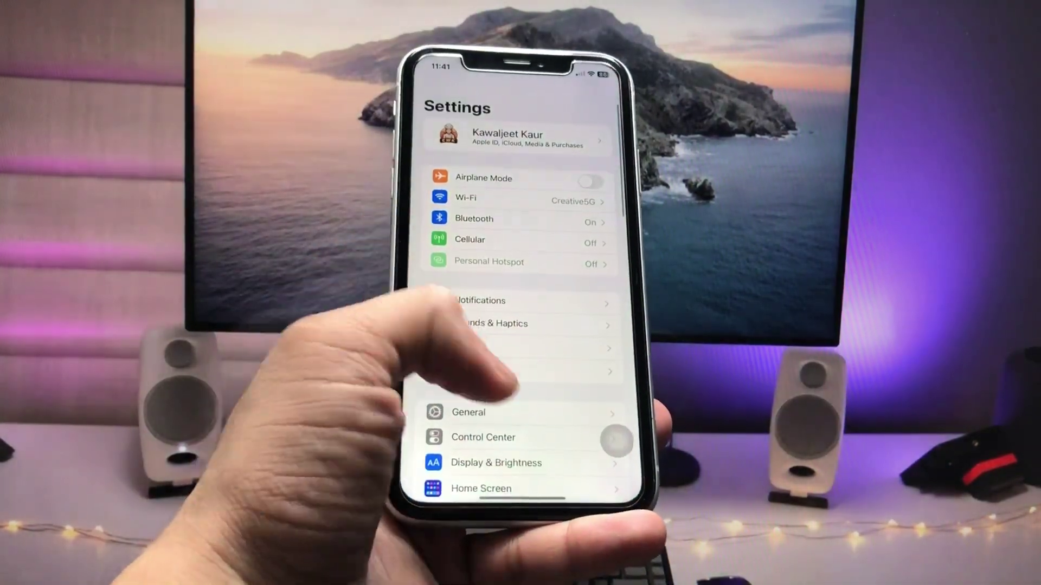
pyautogui.click(469, 412)
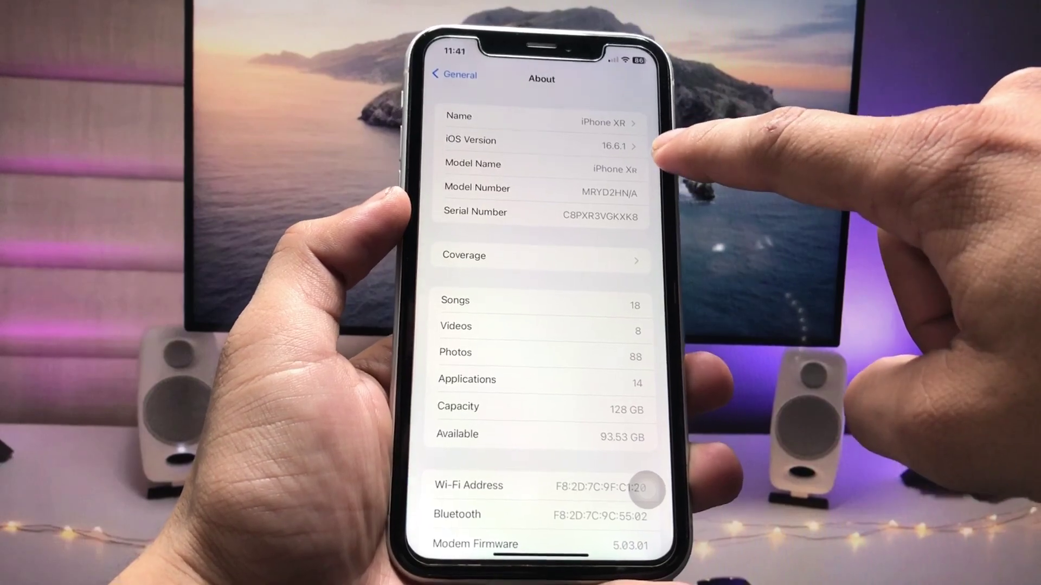
pyautogui.click(541, 144)
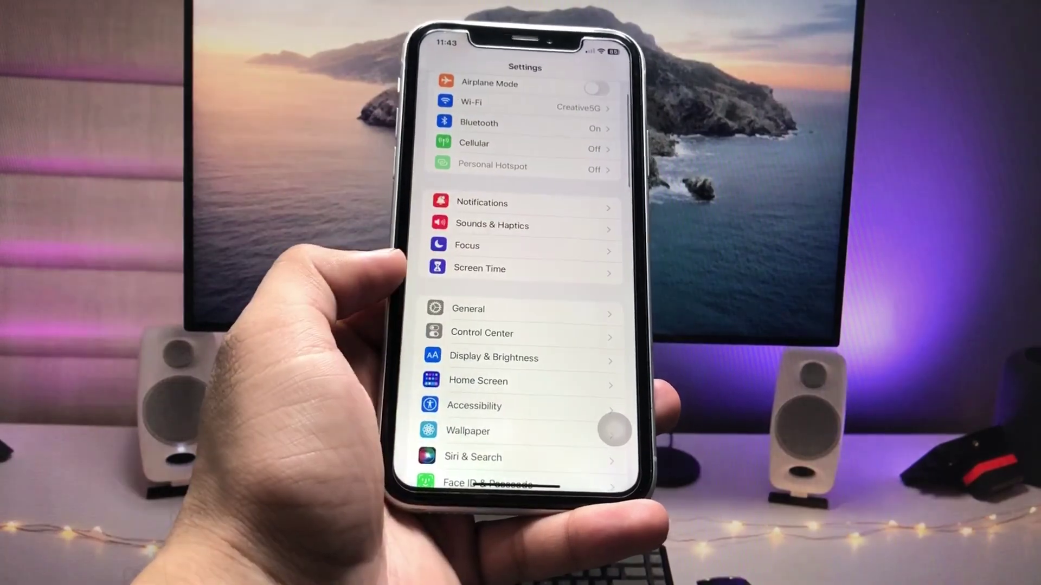
# Enter the General page listing About, Software Update, AirDrop and storage options
pyautogui.click(467, 309)
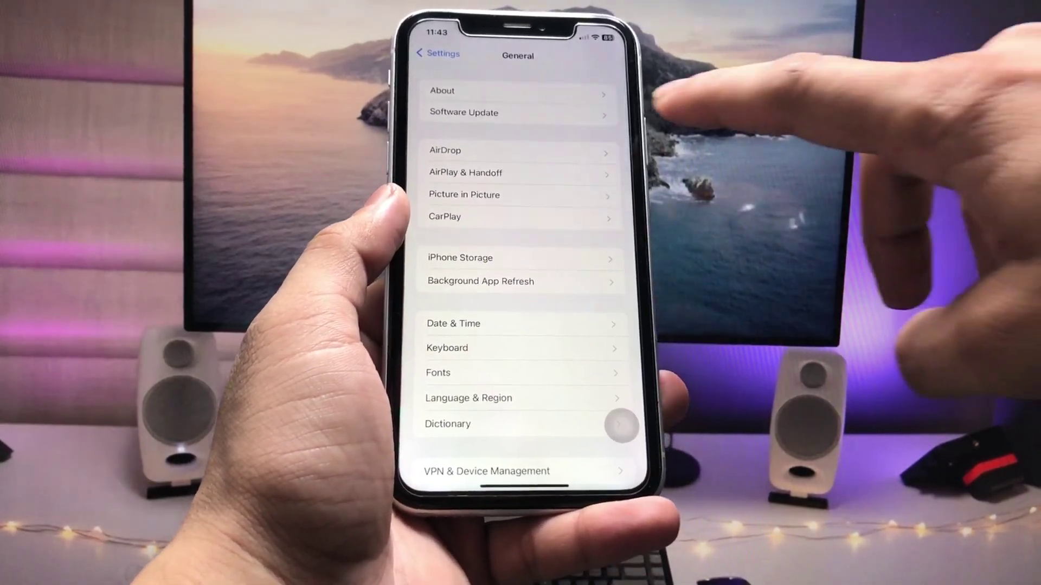